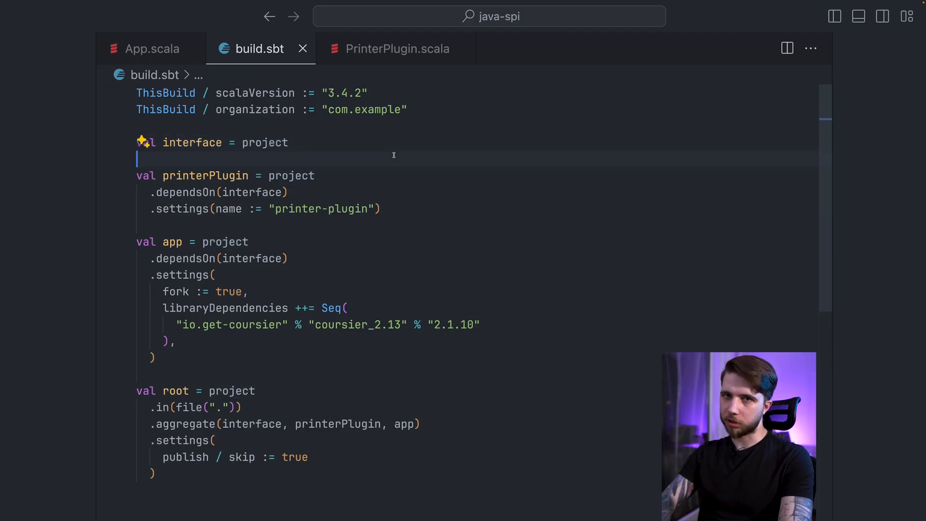
pyautogui.moveTo(370, 126)
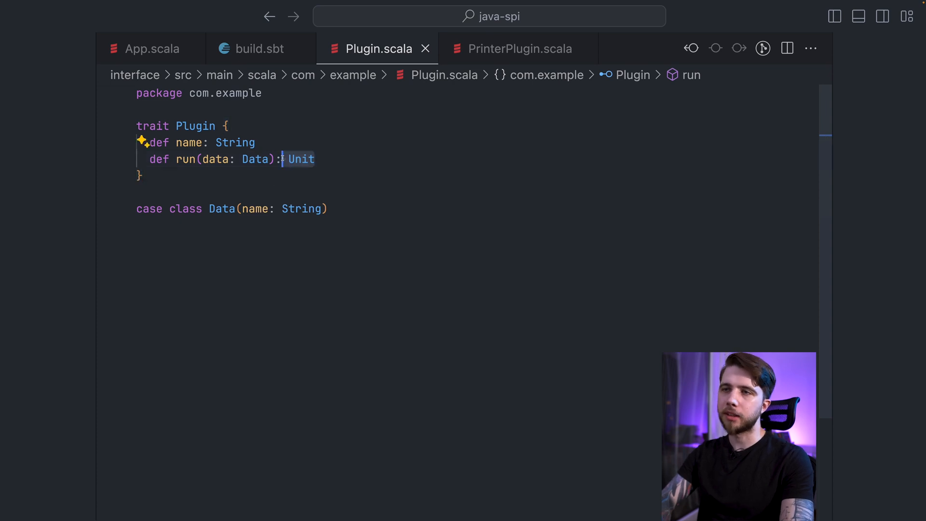
pyautogui.moveTo(164, 154)
pyautogui.write(' Unit')
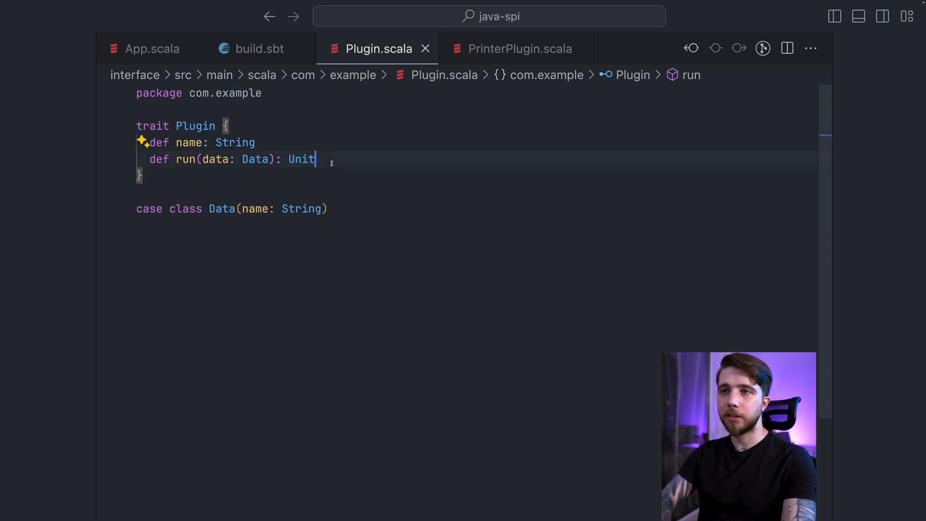
# Review the PrinterPlugin class, a 'printer' Plugin that prints its data, then close it
pyautogui.doubleClick(301, 158)
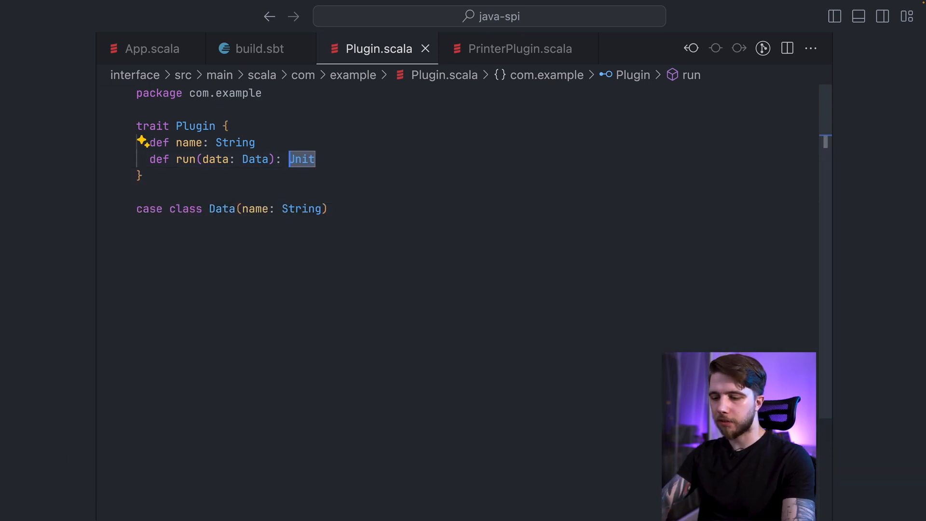
pyautogui.write('Data')
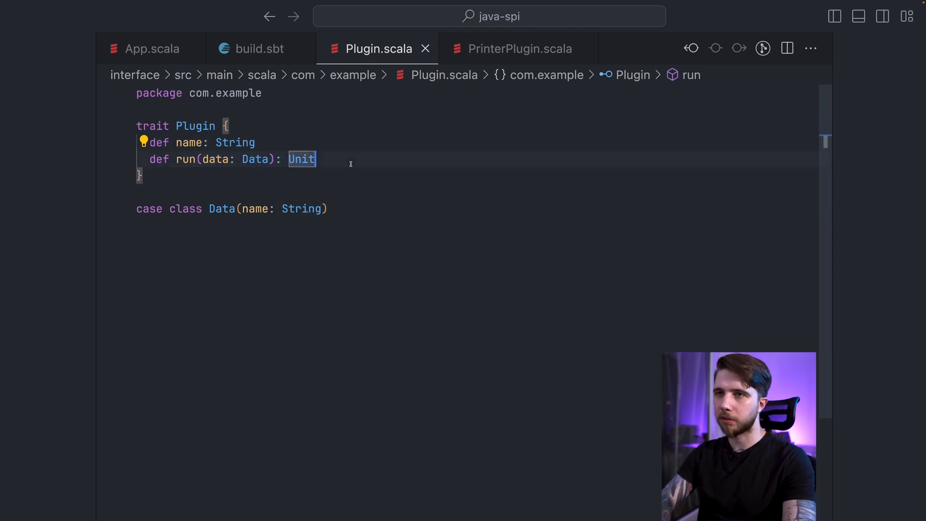
pyautogui.click(259, 49)
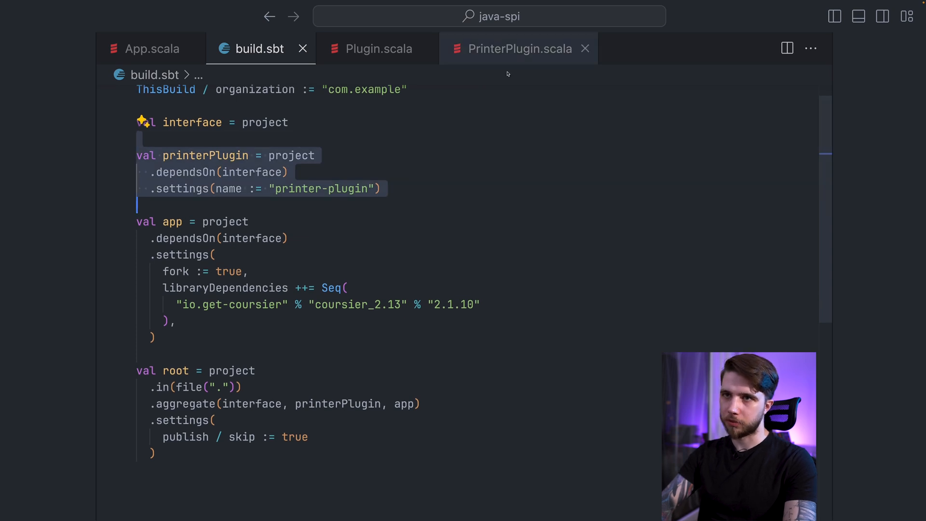
pyautogui.click(518, 48)
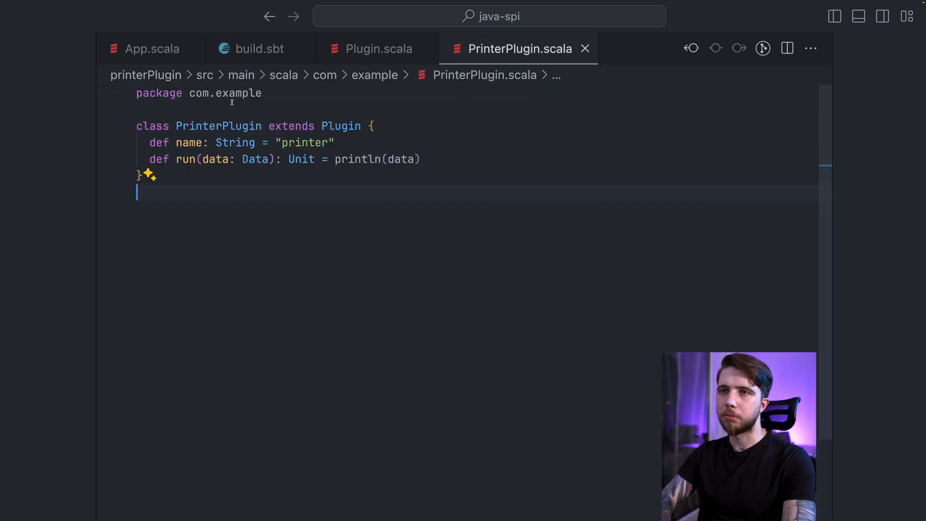
pyautogui.click(376, 126)
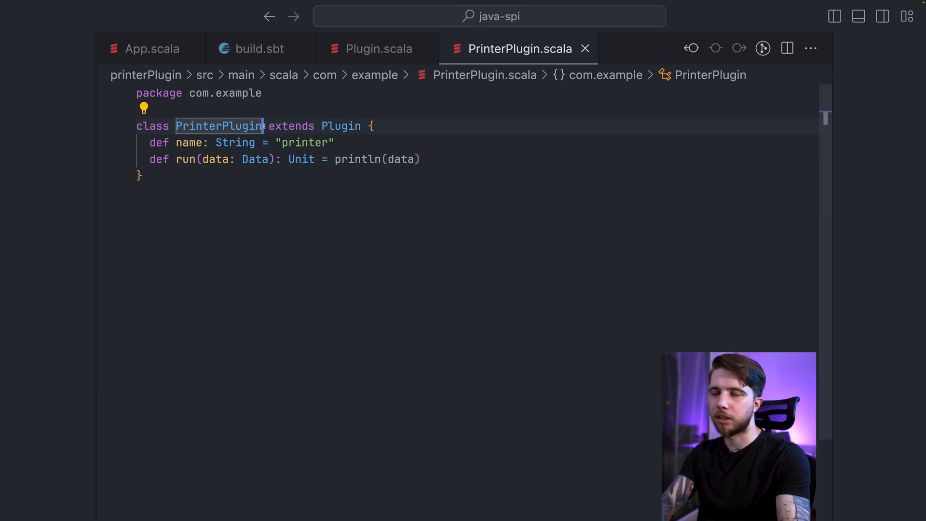
pyautogui.click(259, 48)
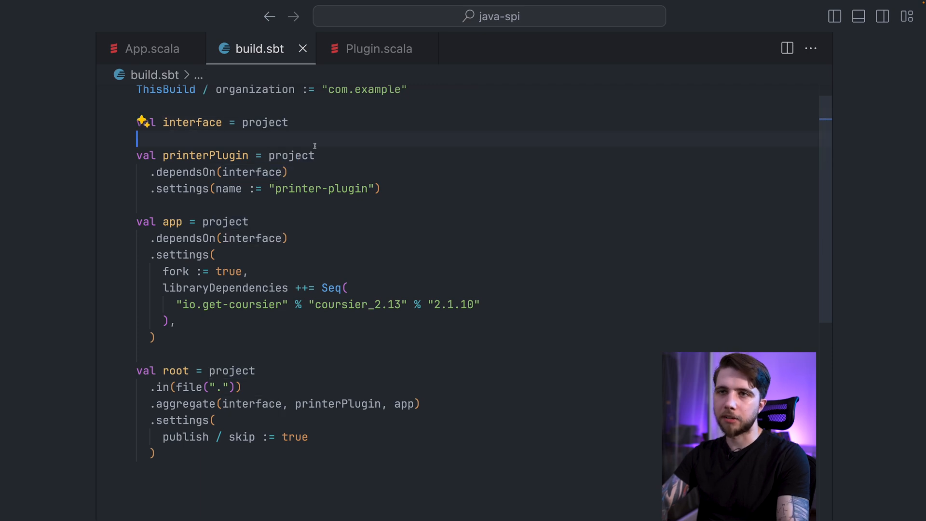
# Review app's dependency on interface in build.sbt, then search files for 'com.example'
pyautogui.write('pl')
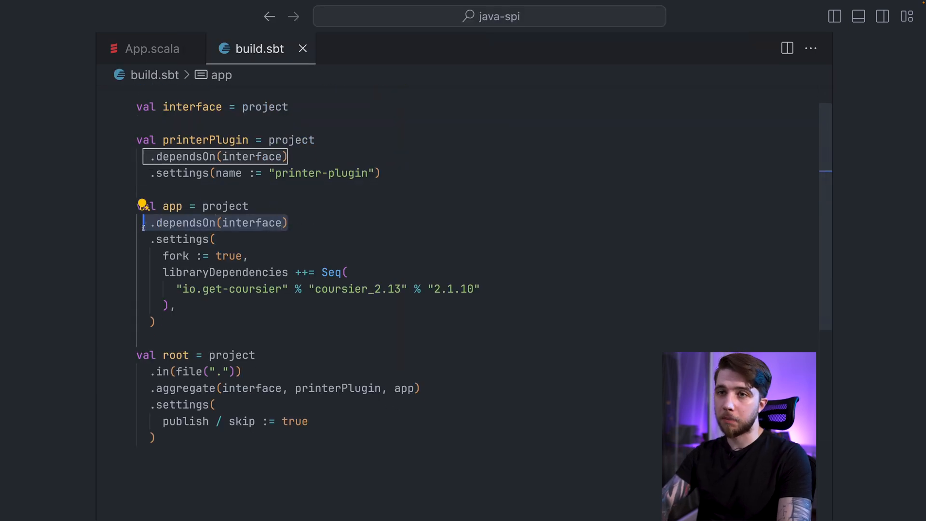
pyautogui.click(205, 140)
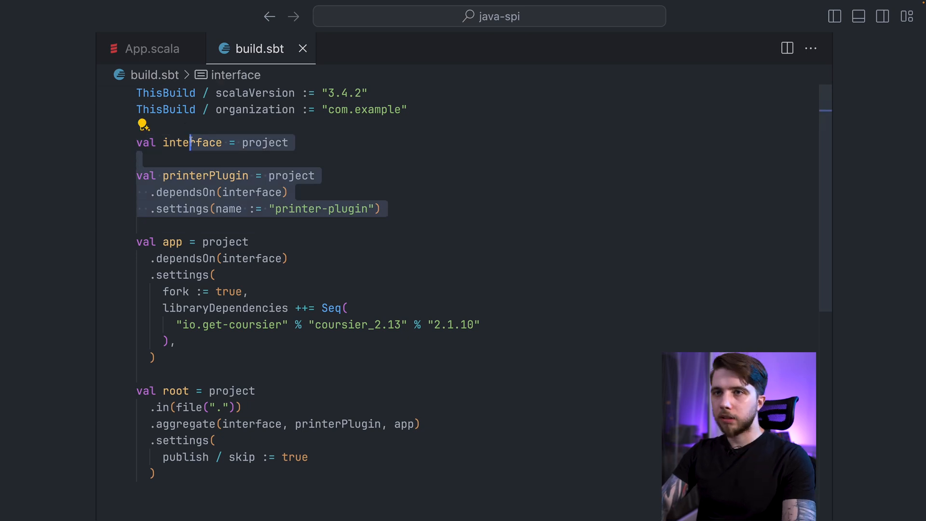
pyautogui.click(192, 48)
pyautogui.write('com.example')
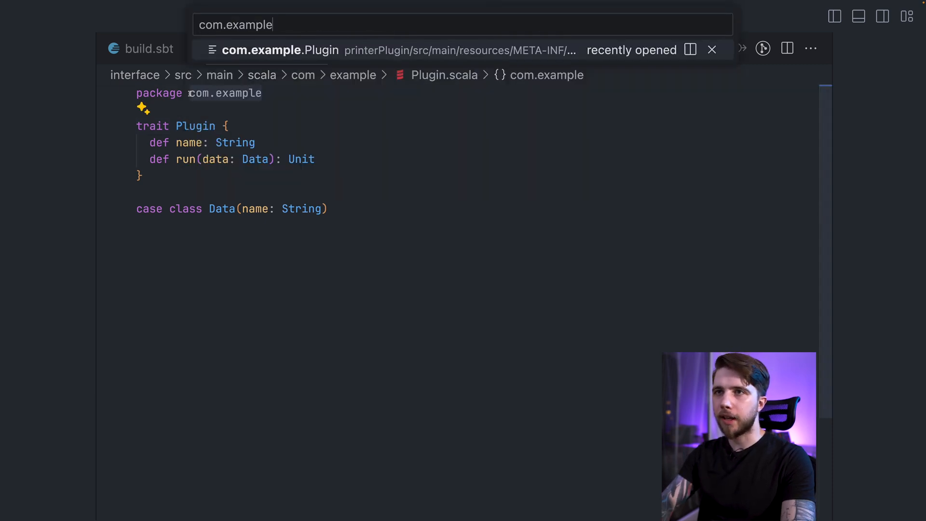
# Inspect the com.example.Plugin services file listing com.example.PrinterPlugin, then return to Plugin.scala
pyautogui.click(278, 50)
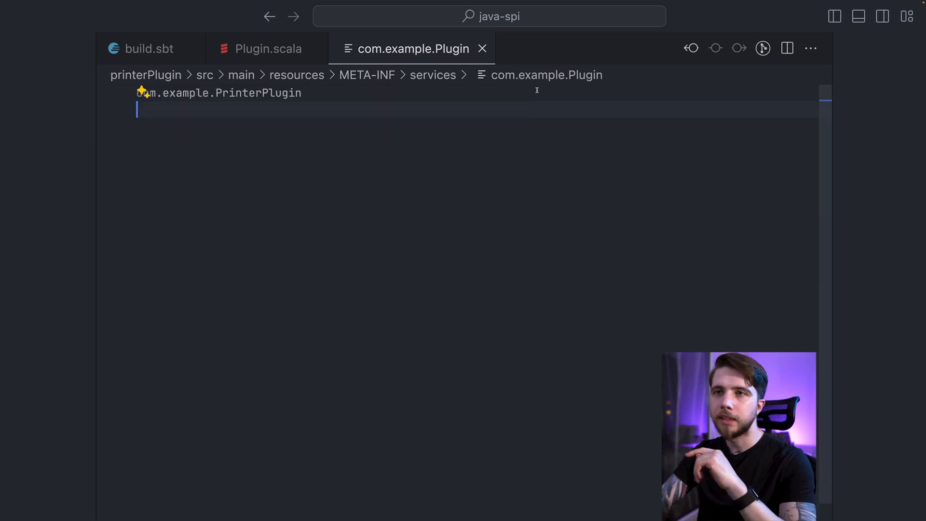
pyautogui.doubleClick(258, 93)
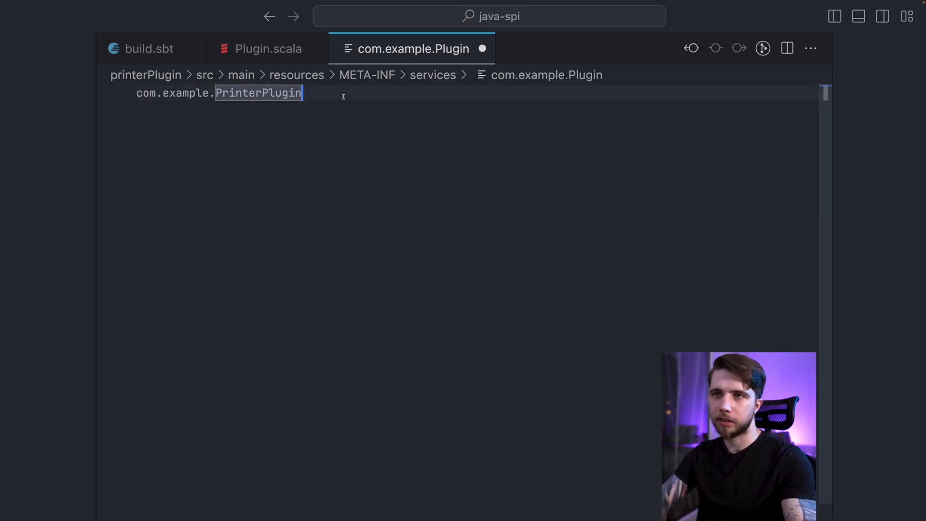
pyautogui.write('# asd')
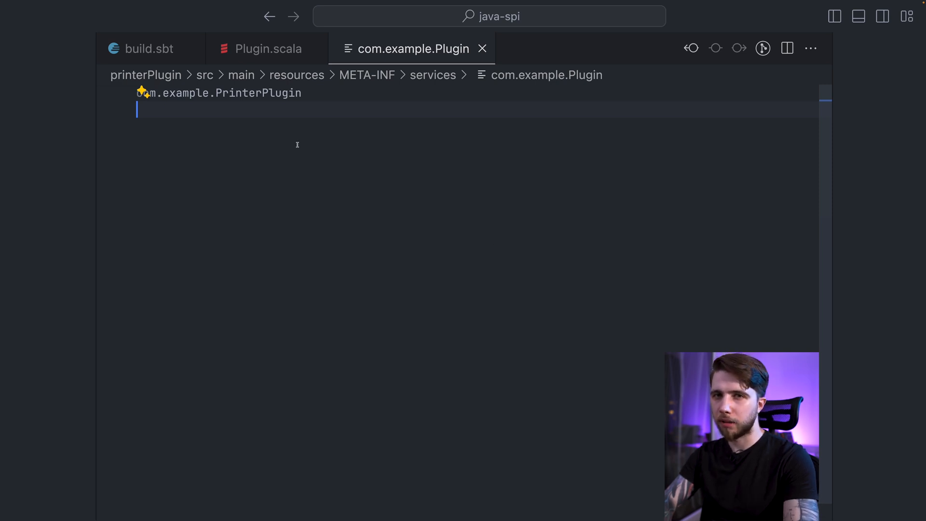
pyautogui.click(268, 48)
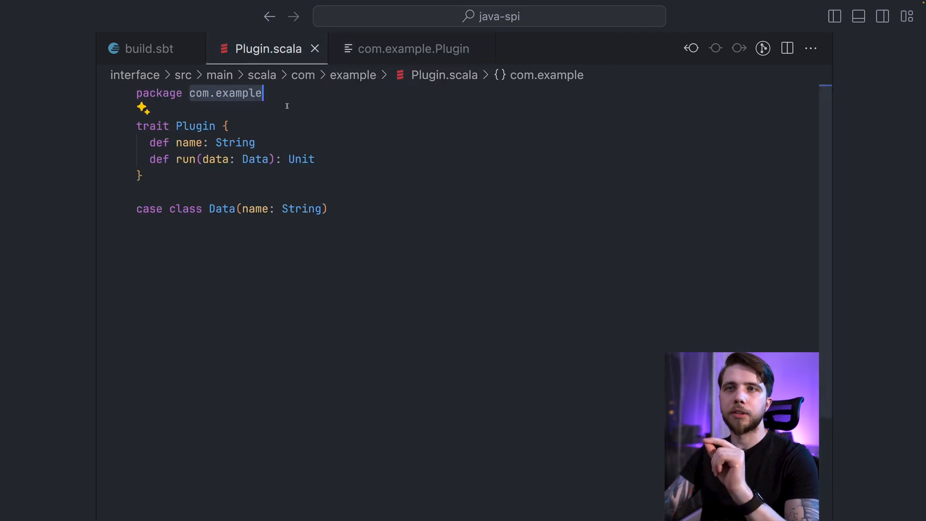
# Reopen PrinterPlugin.scala and jump to the Plugin trait definition, with the sbt shell open
pyautogui.write('pl')
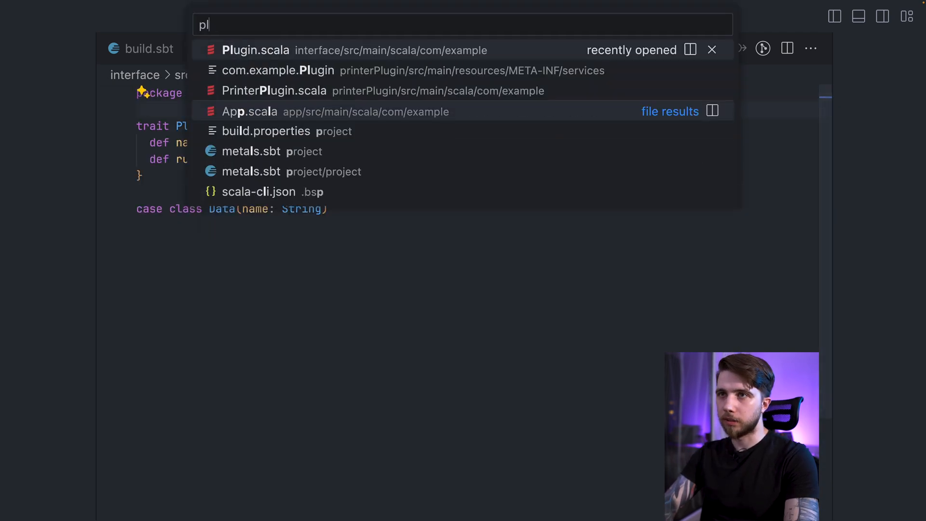
pyautogui.click(274, 90)
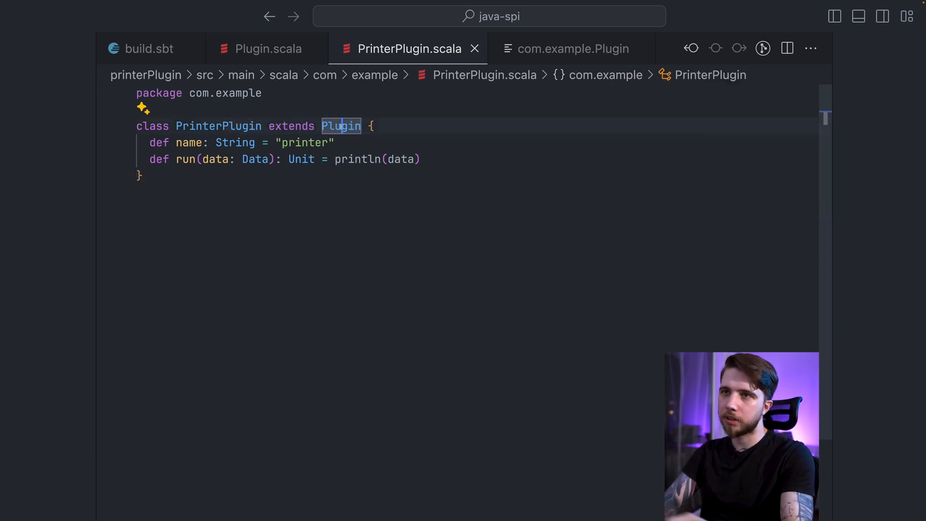
pyautogui.click(267, 48)
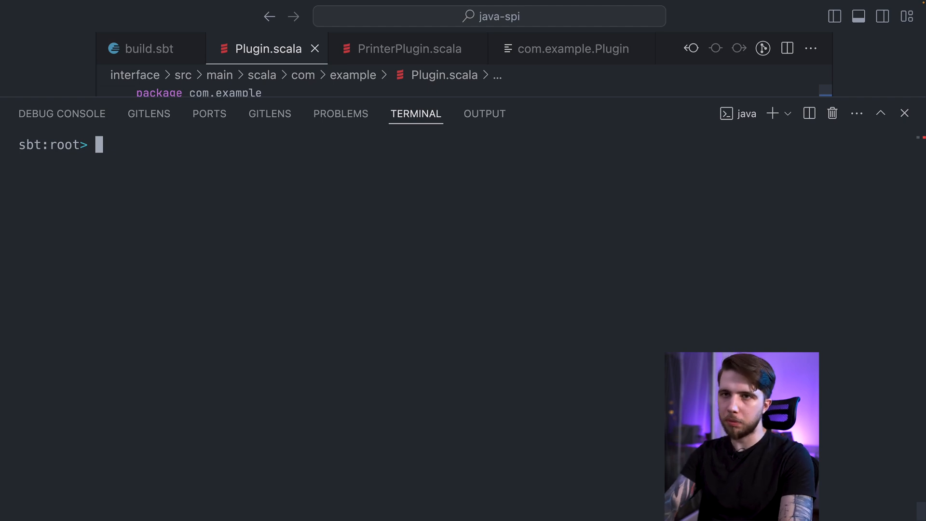
# Run 'app/run com.example:printer-plugin_3:0.1.0-SNAPSHOT' in the sbt shell, printing Data(Hello, world!)
pyautogui.write('app/run')
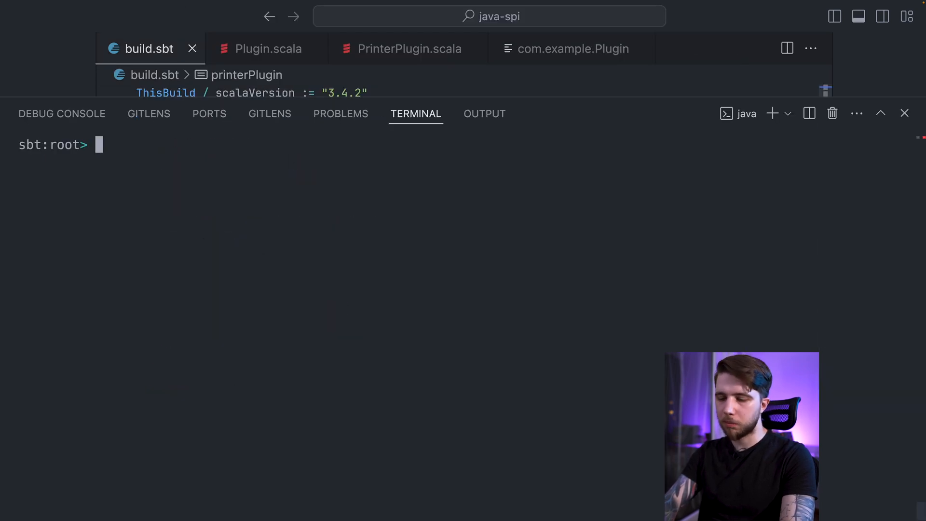
pyautogui.write('com.example:prin')
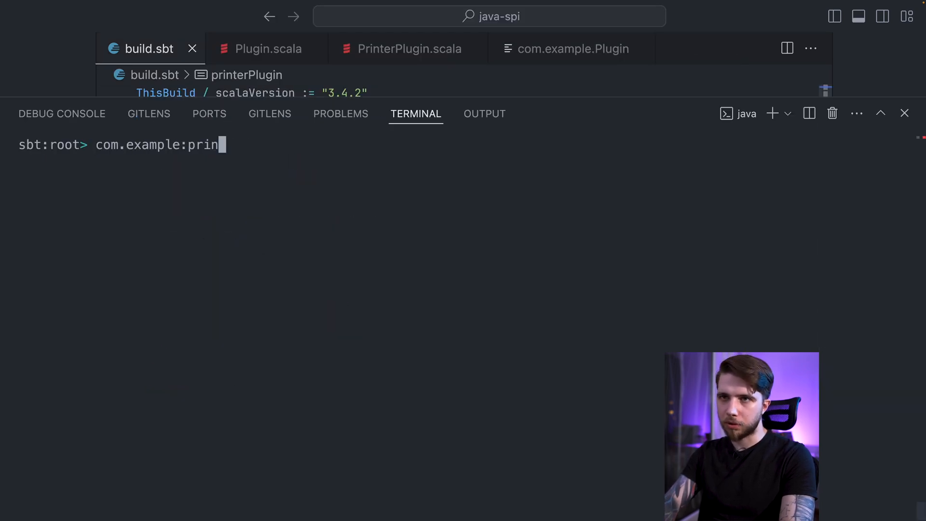
pyautogui.write('ter-plugin_')
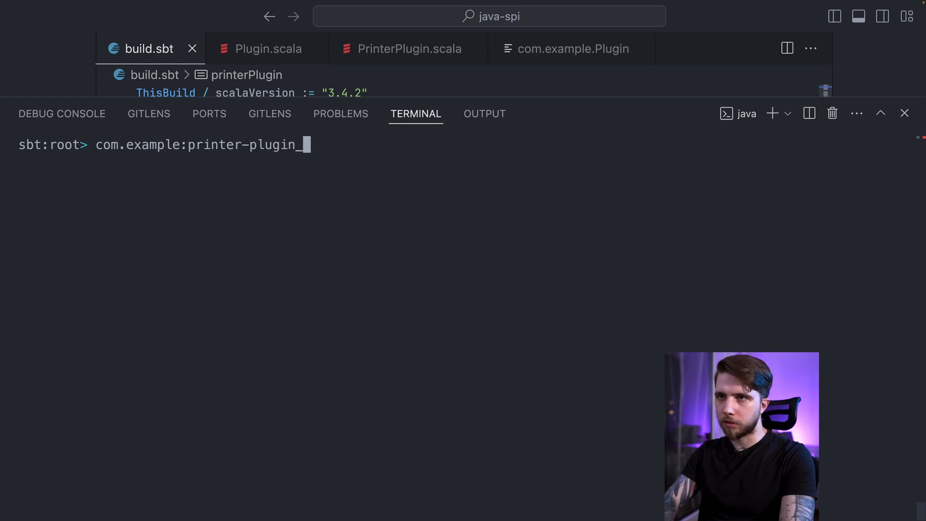
pyautogui.write('3')
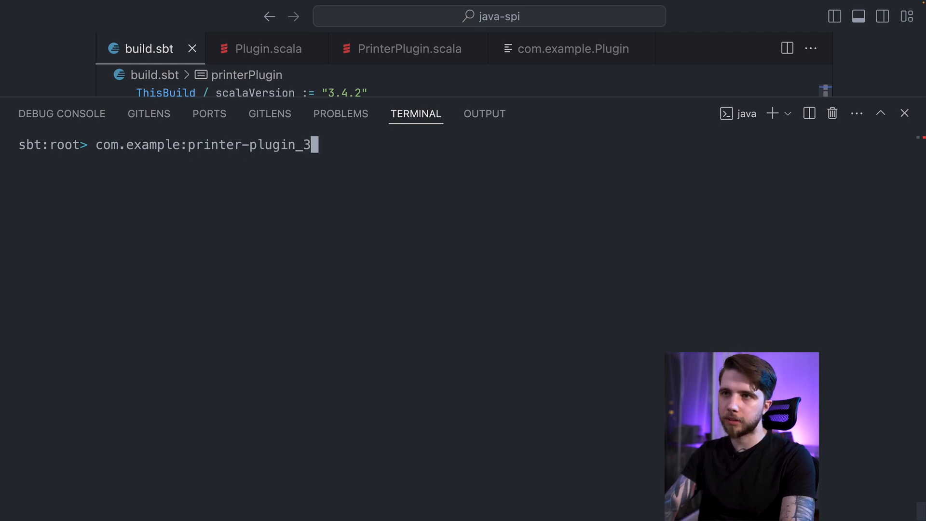
pyautogui.write(':01')
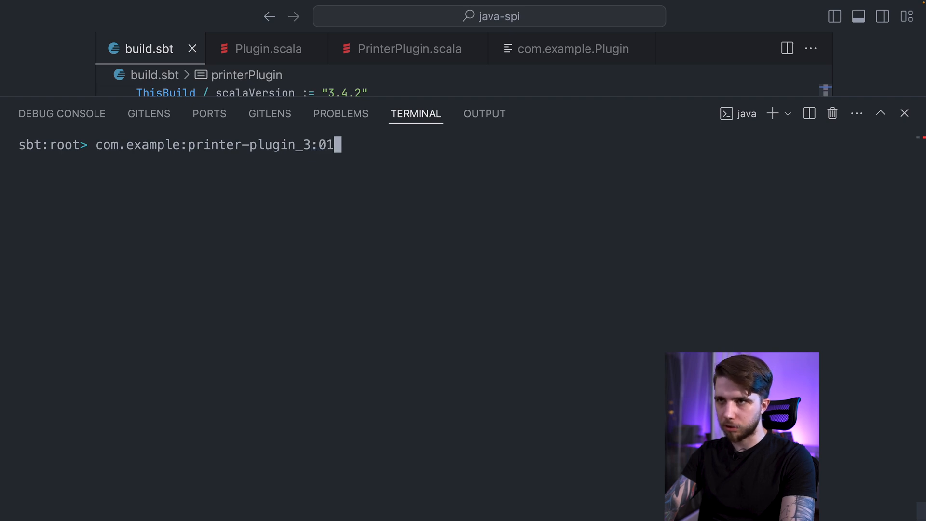
pyautogui.write('.1.0-SNAPSHOT')
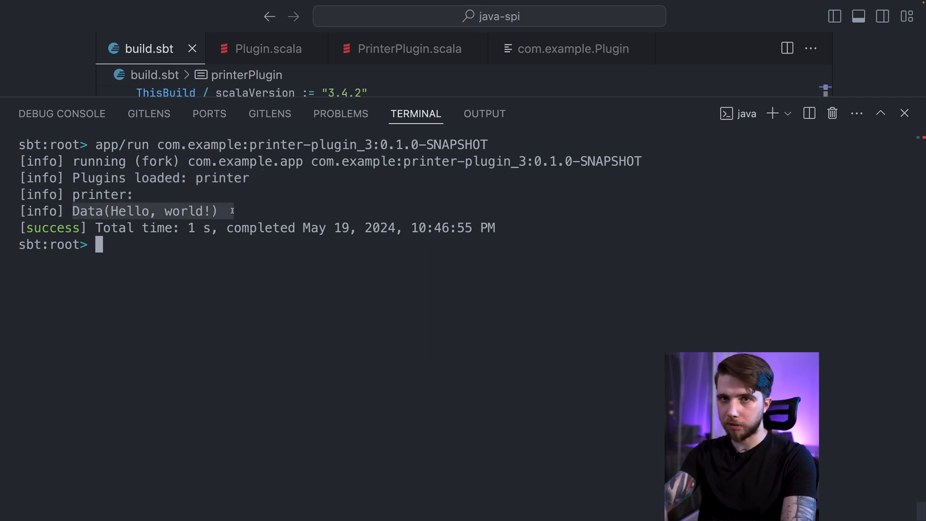
# Open App.scala to view the dependency fetching, classloader and plugin loading code
pyautogui.click(262, 48)
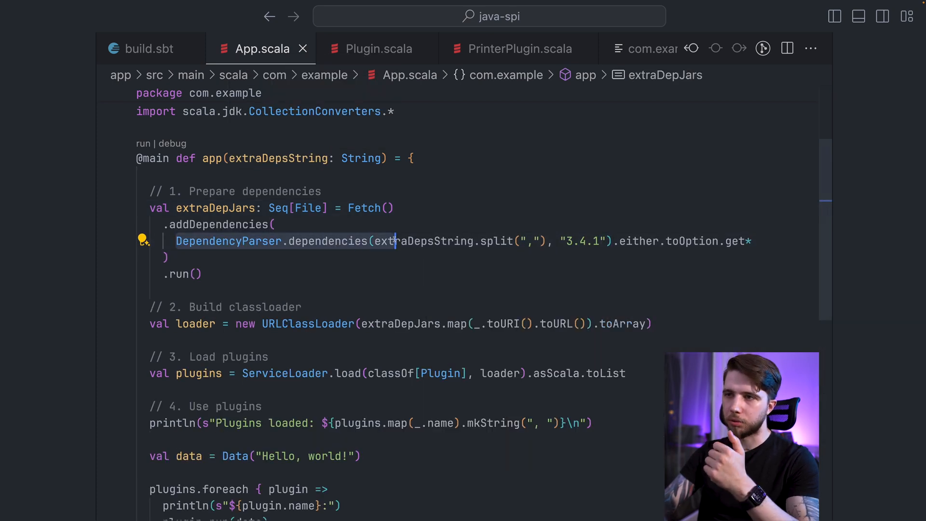
pyautogui.moveTo(307, 207)
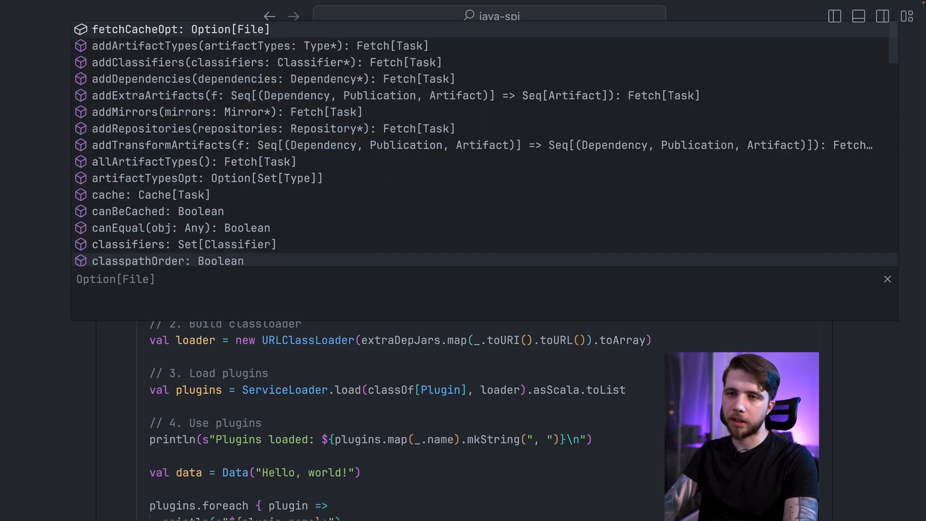
# Type and delete 'addrep' in the Fetch suggestions, leaving the code unchanged
pyautogui.write('addrep')
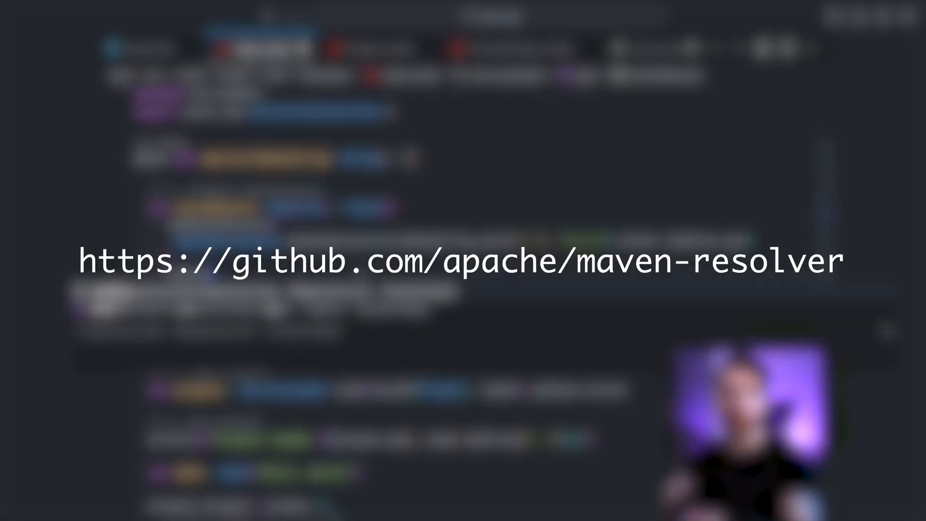
pyautogui.write('addrep')
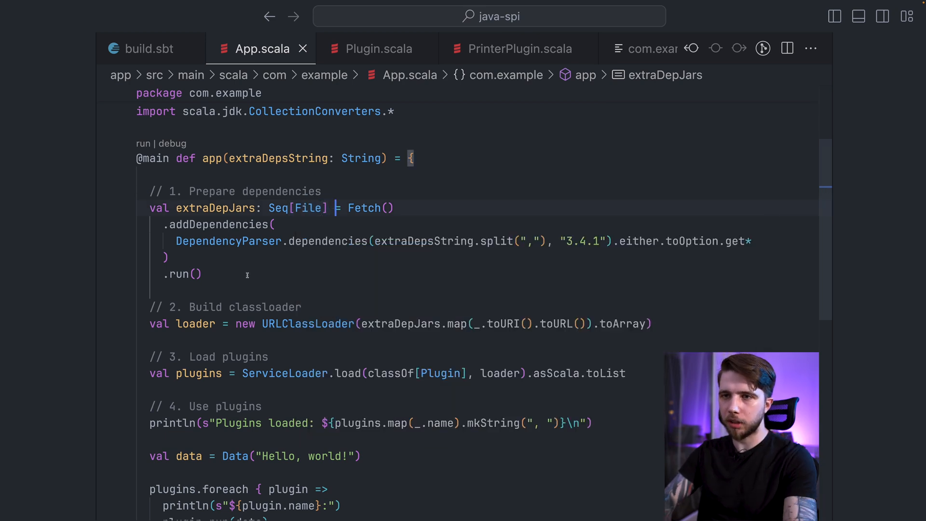
# Add 'extraDepJars.foreach(println)' after the fetch call and rerun the app to list jars
pyautogui.press('Enter')
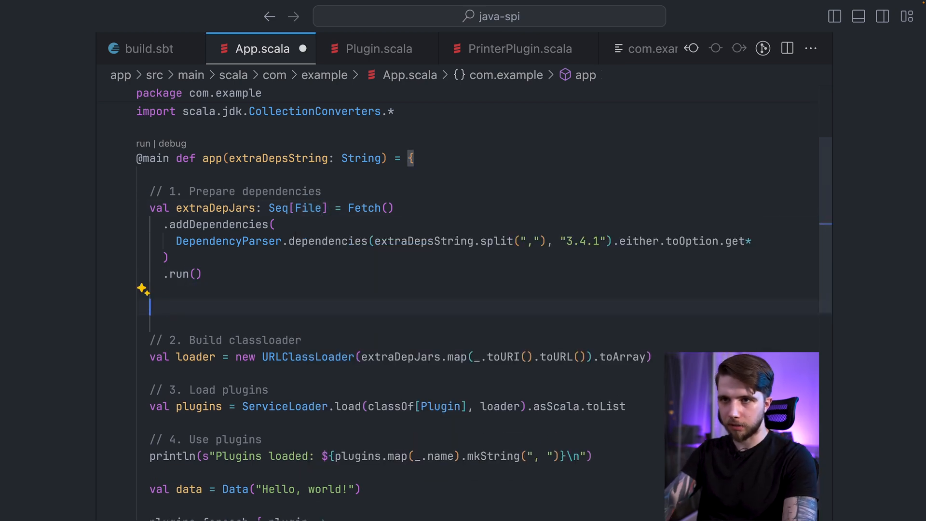
pyautogui.write('extraDepJars.fore')
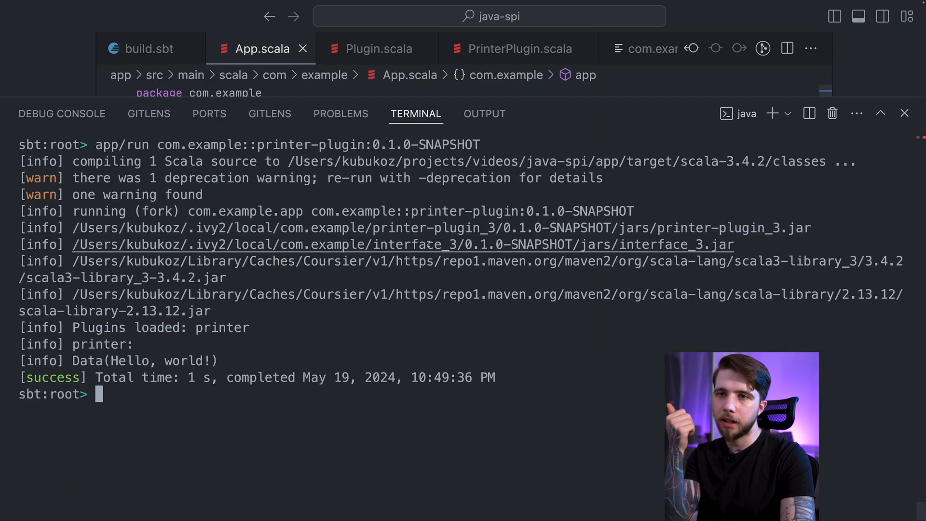
pyautogui.moveTo(401, 245)
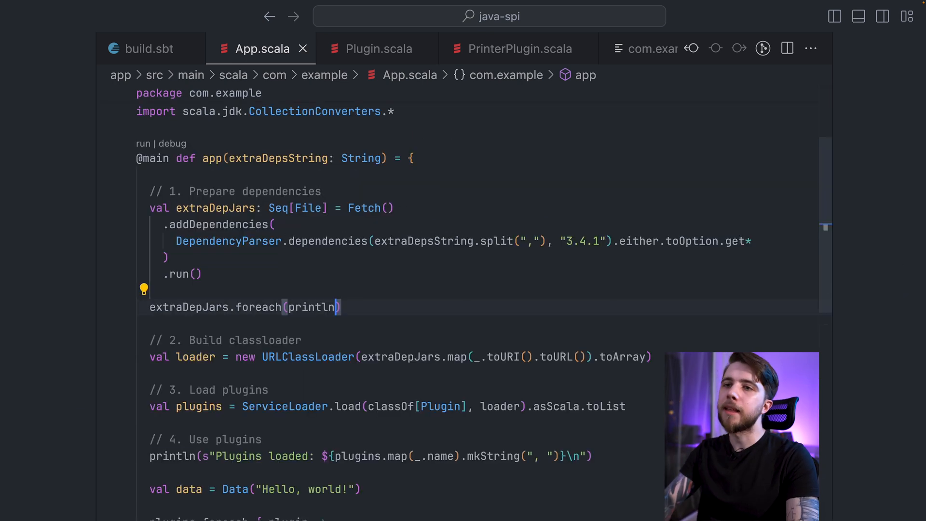
pyautogui.scroll(-3)
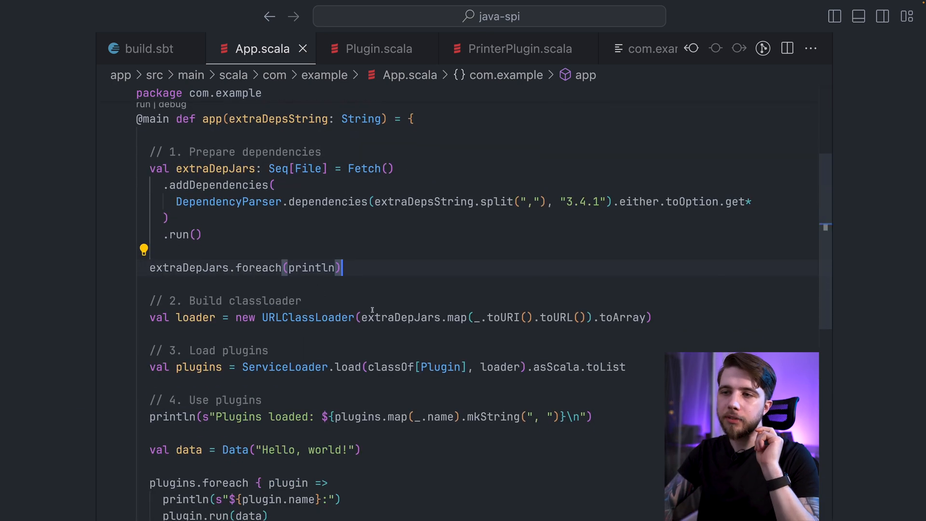
pyautogui.doubleClick(307, 317)
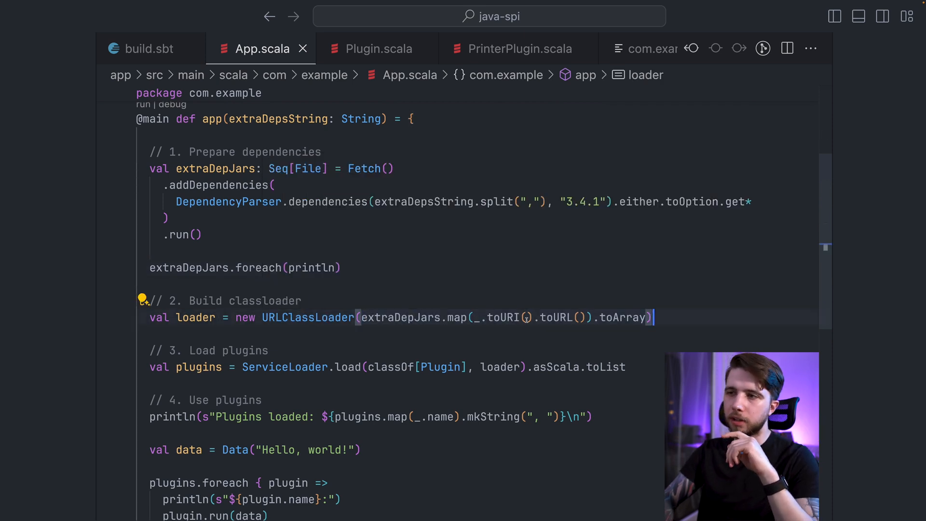
pyautogui.moveTo(555, 318)
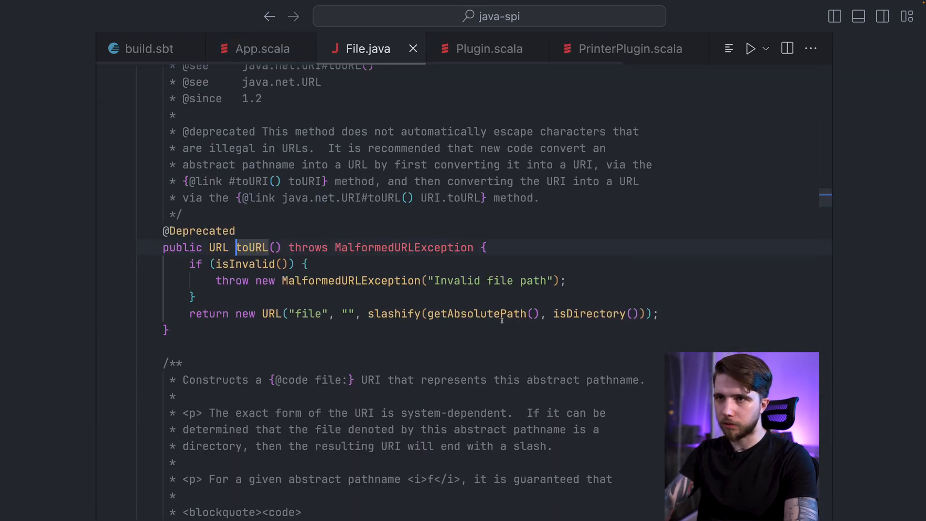
pyautogui.click(261, 48)
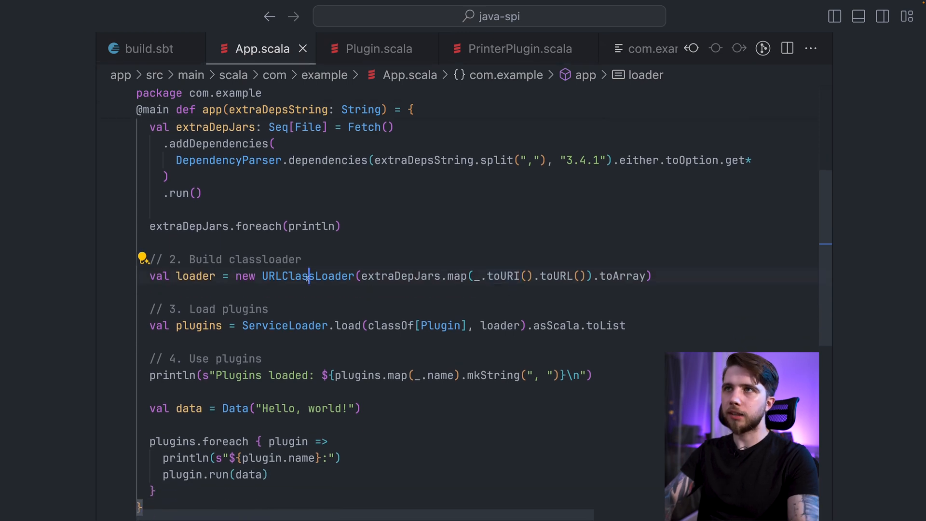
pyautogui.doubleClick(307, 276)
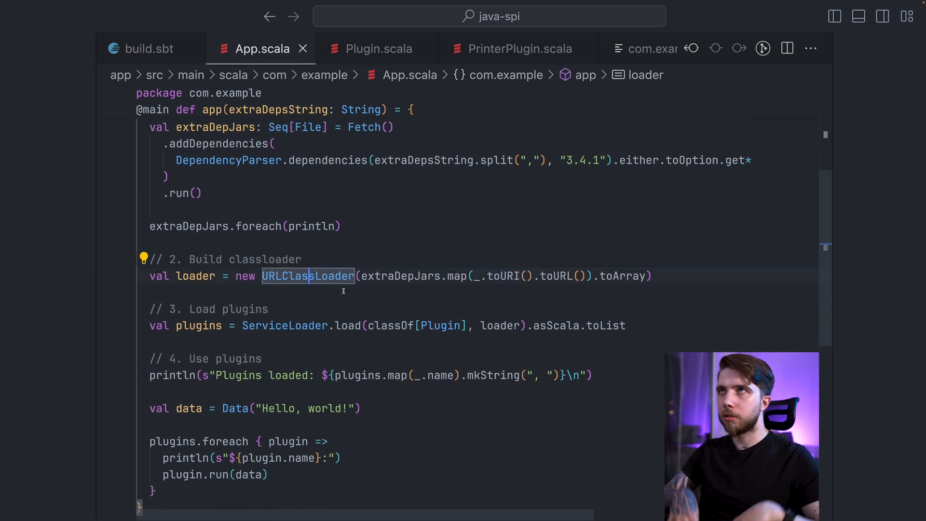